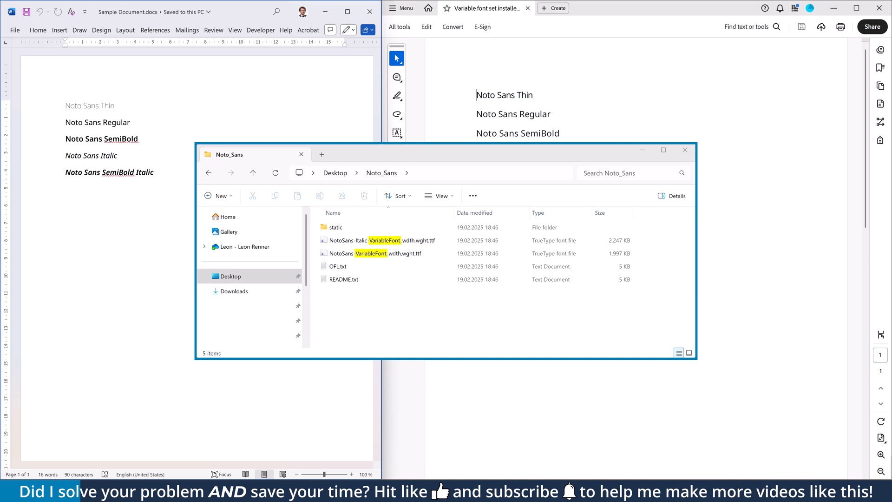
Step: Close the old Noto_Sans folder and start Extract All on the Noto Sans zip on the Desktop
click(685, 149)
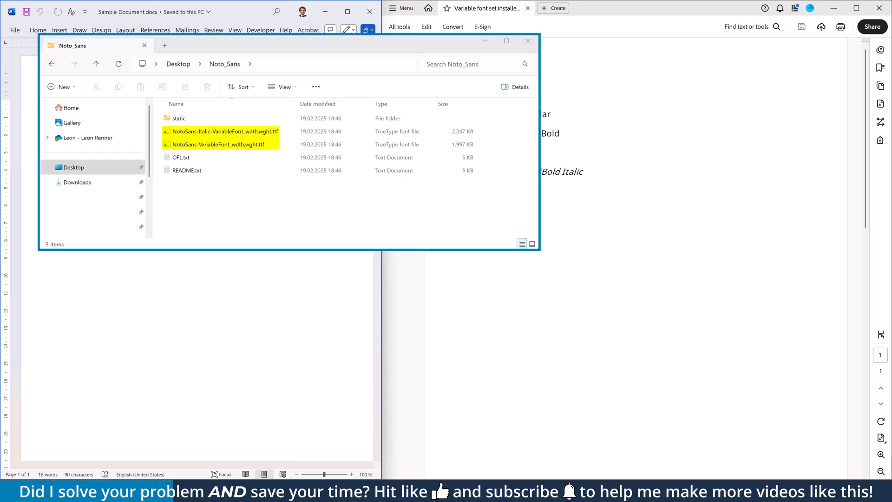
double_click(178, 118)
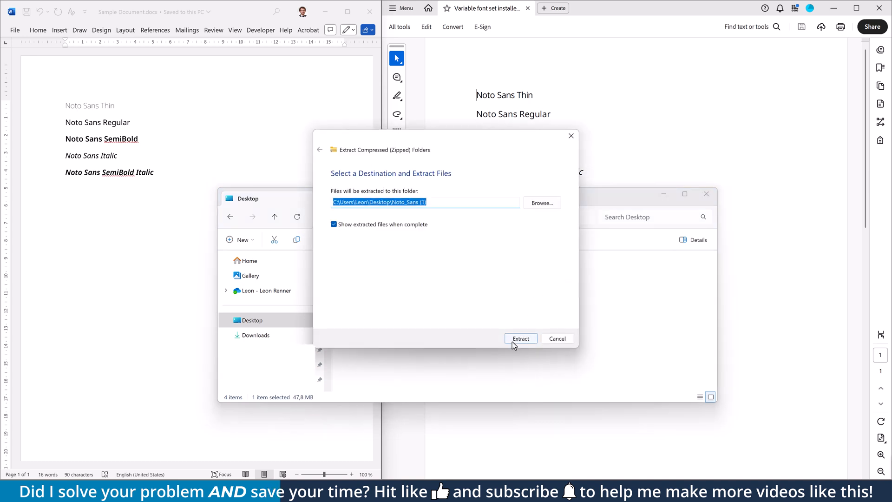
Step: Extract the archive into the Noto_Sans (1) folder and select the two VariableFont .ttf files
click(521, 338)
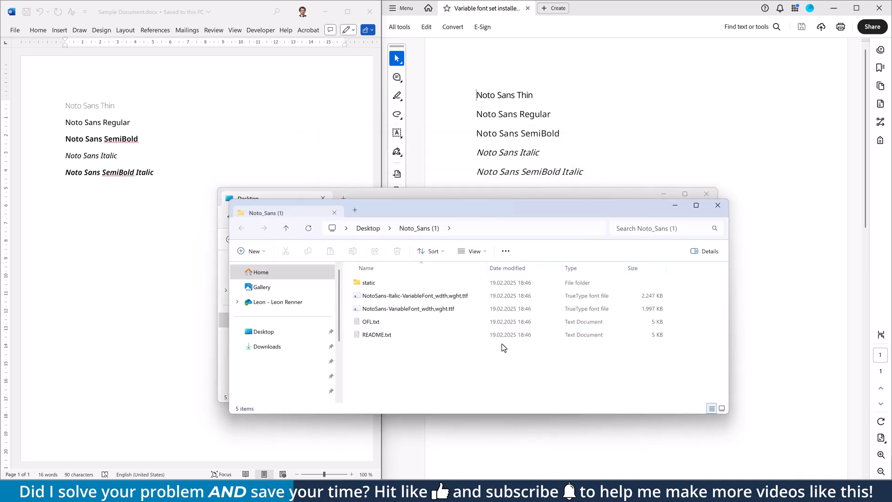
click(416, 296)
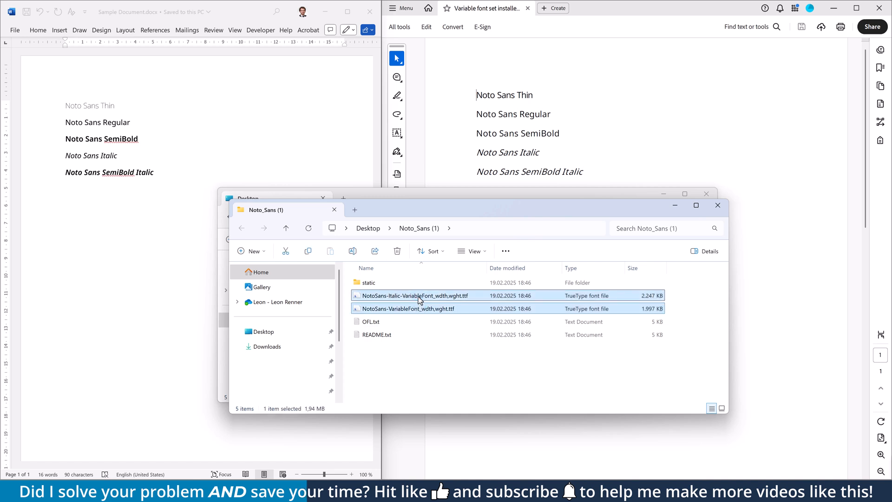
click(407, 308)
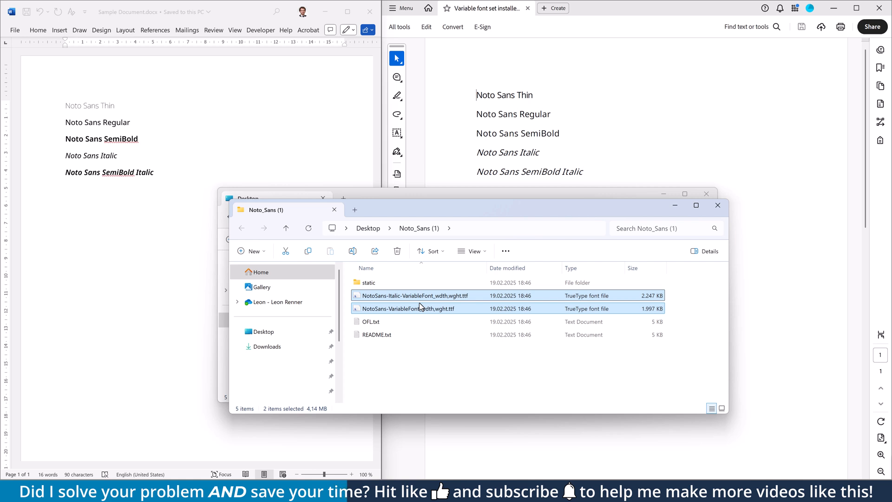
Step: Enter the static subfolder and review its 72 individual TrueType font files
click(369, 283)
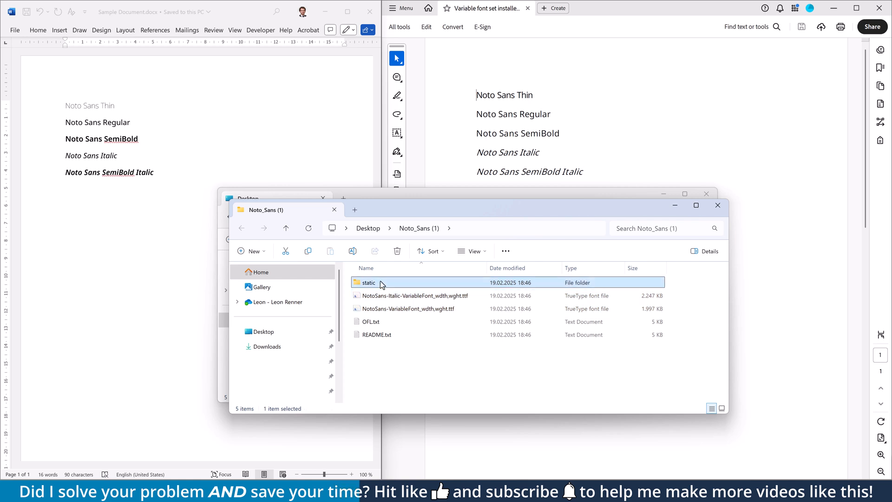
double_click(369, 283)
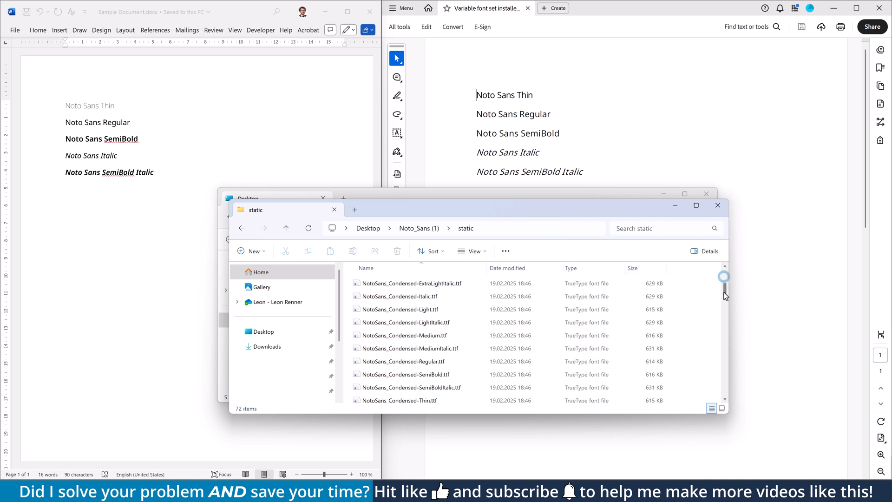
scroll(up, 3)
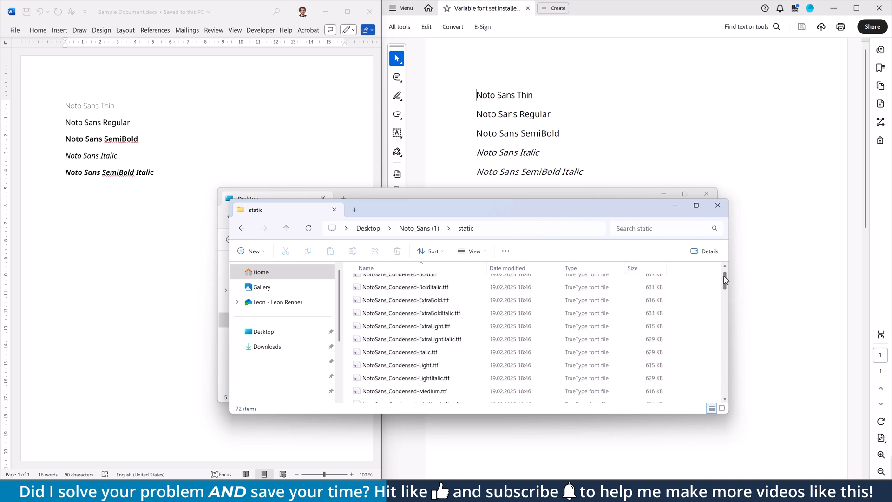
scroll(up, 3)
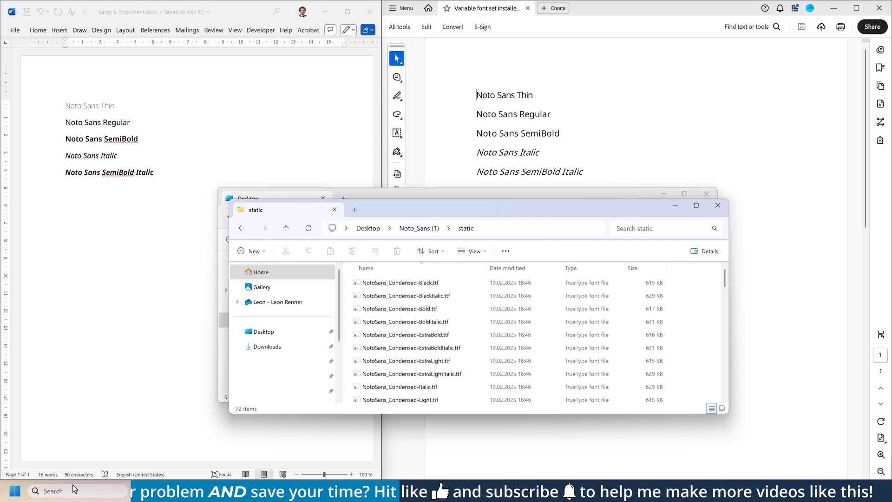
Step: Search Windows for 'font' and bring up the installed Fonts folder at the Noto Sans family
text(font)
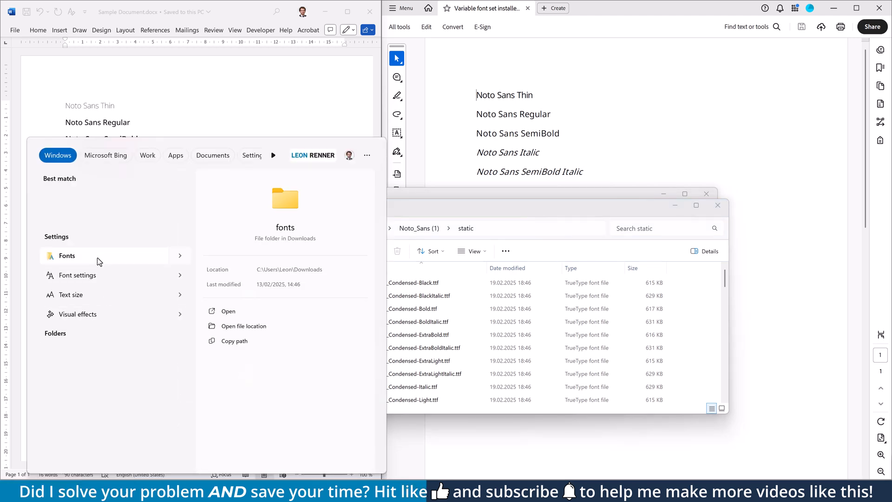
click(67, 256)
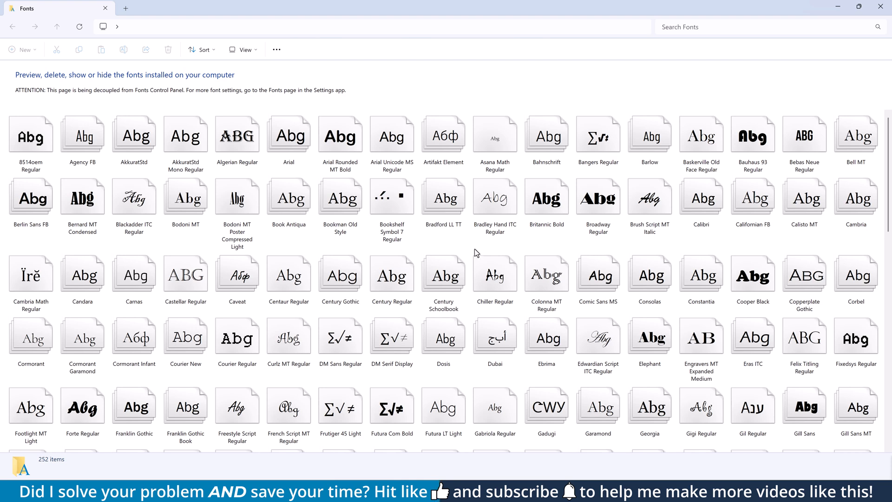
scroll(down, 3)
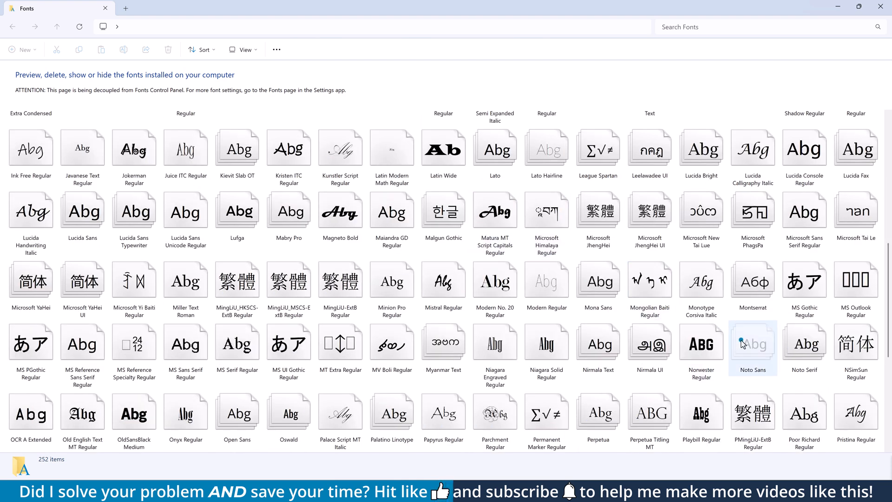
Step: Delete the Noto Sans family of 18 fonts, skipping the one still in use
right_click(752, 343)
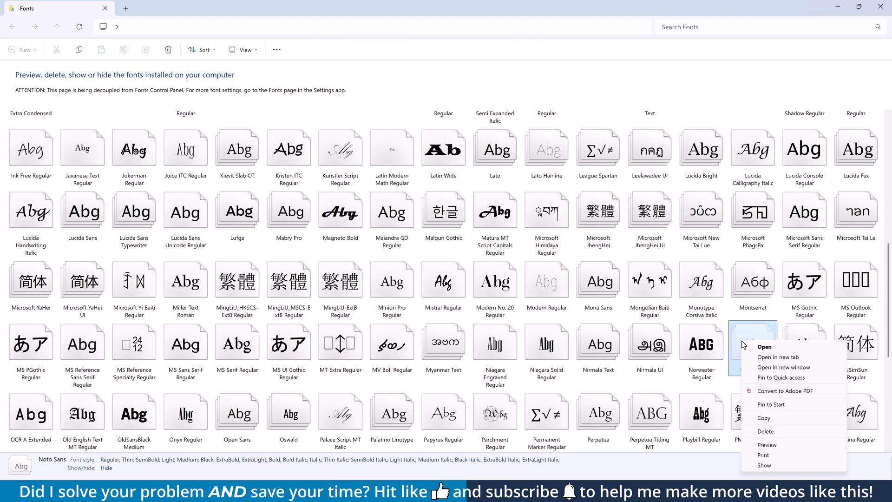
click(766, 431)
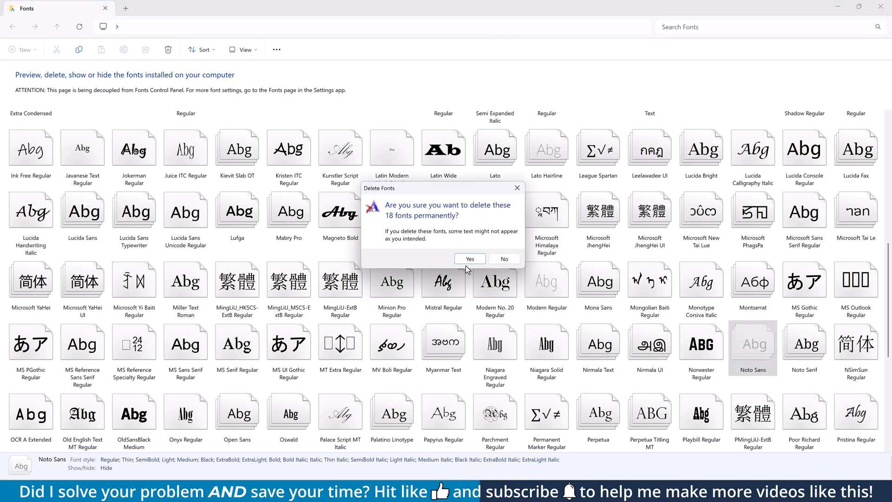
click(468, 259)
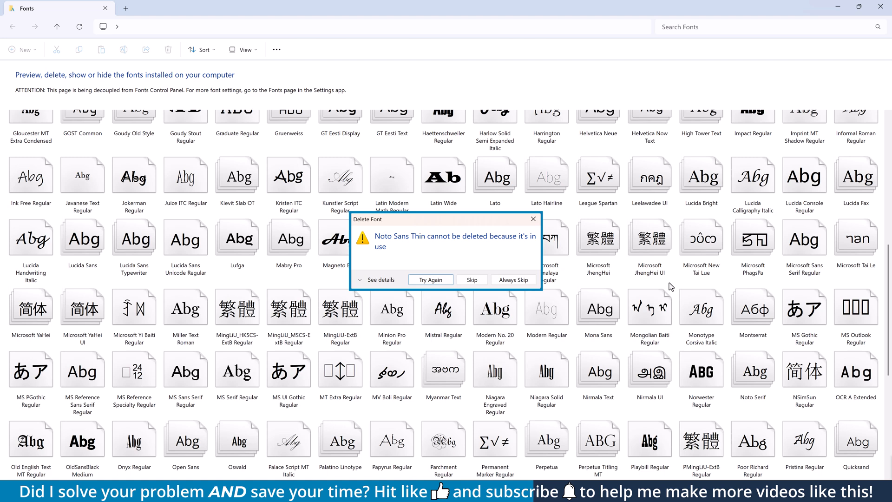
click(471, 279)
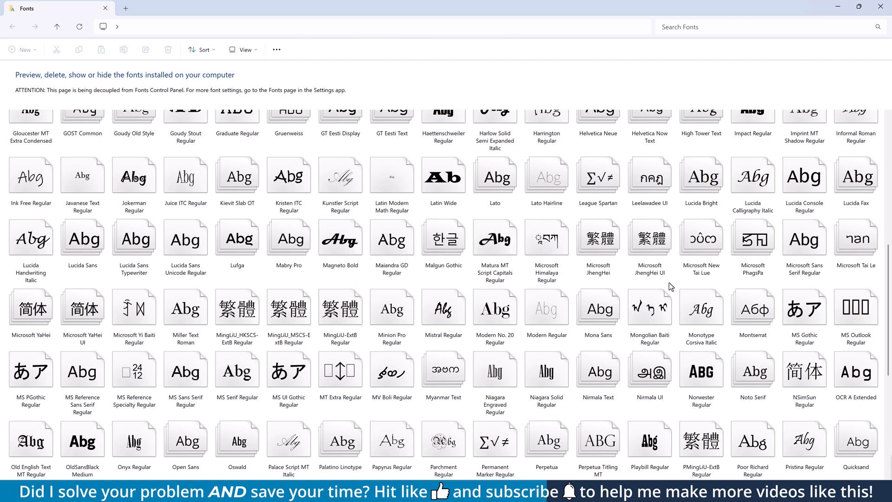
mouse_move(158, 479)
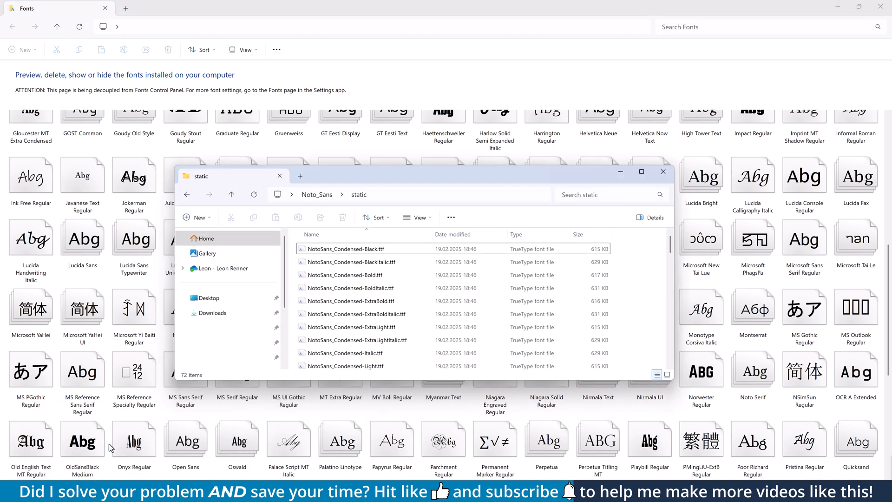
Step: Select all 72 static Noto Sans files with Ctrl+A and install them from the context menu
click(341, 249)
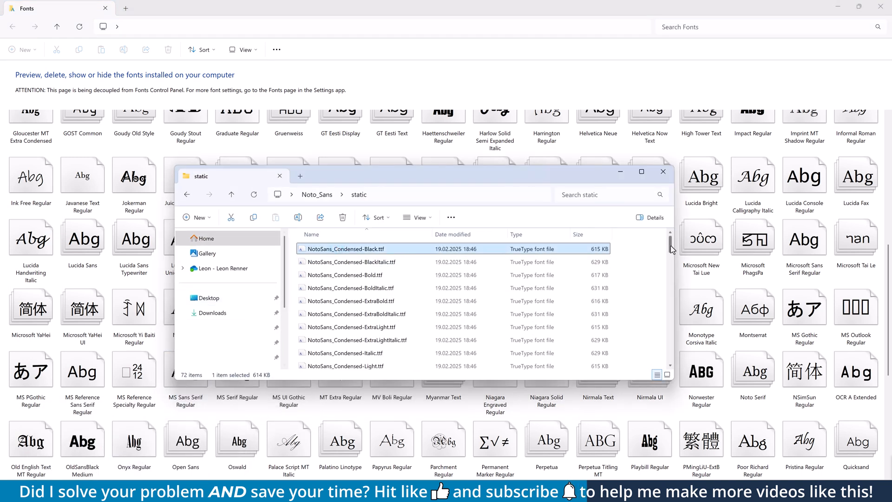
key(ctrl+a)
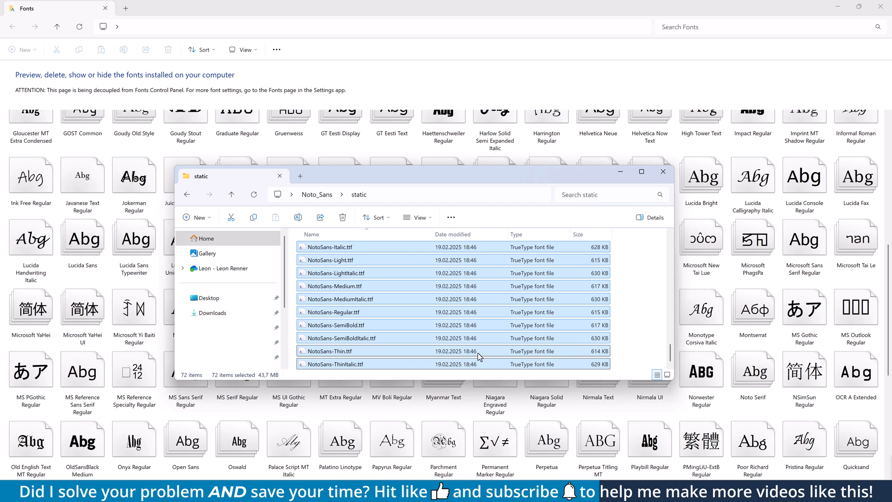
right_click(480, 356)
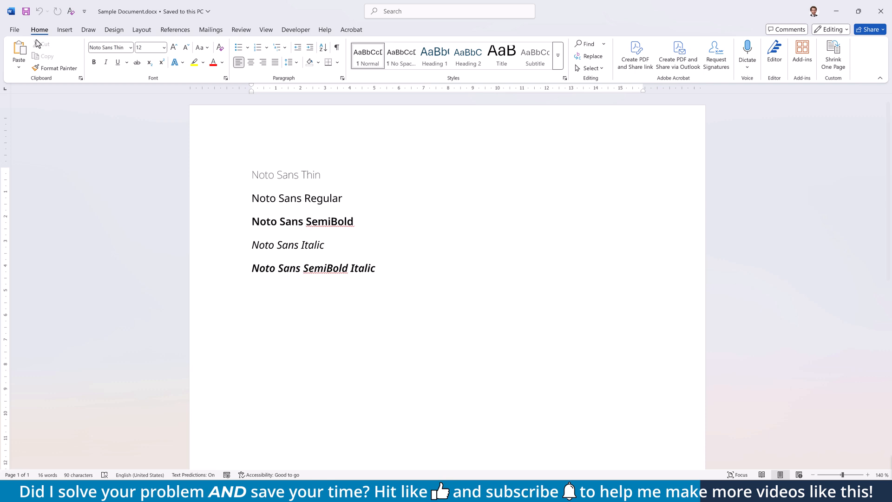
Step: Print the document via Microsoft Print to PDF as Sample Document.pdf on the Desktop and view it in Acrobat
click(14, 29)
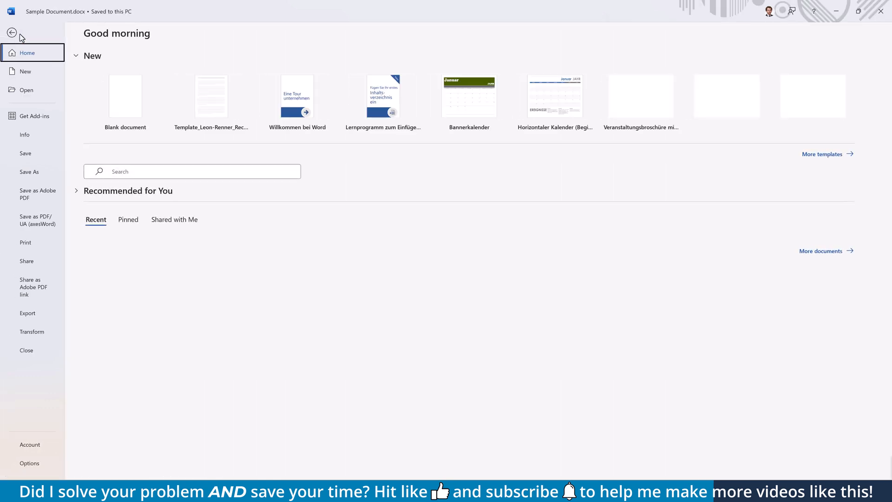
click(25, 241)
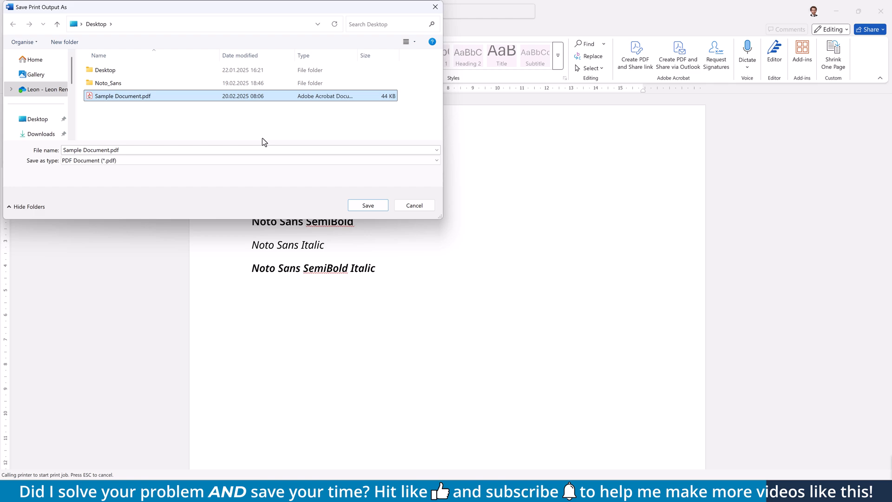
click(368, 205)
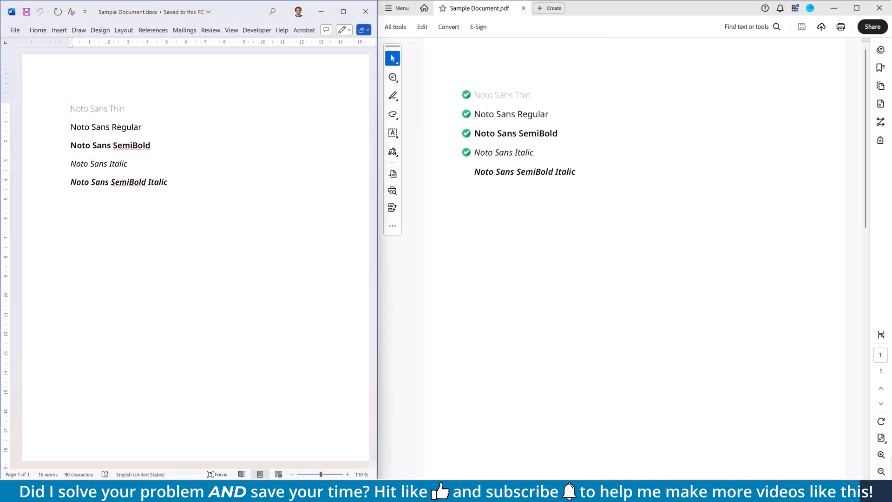
click(466, 171)
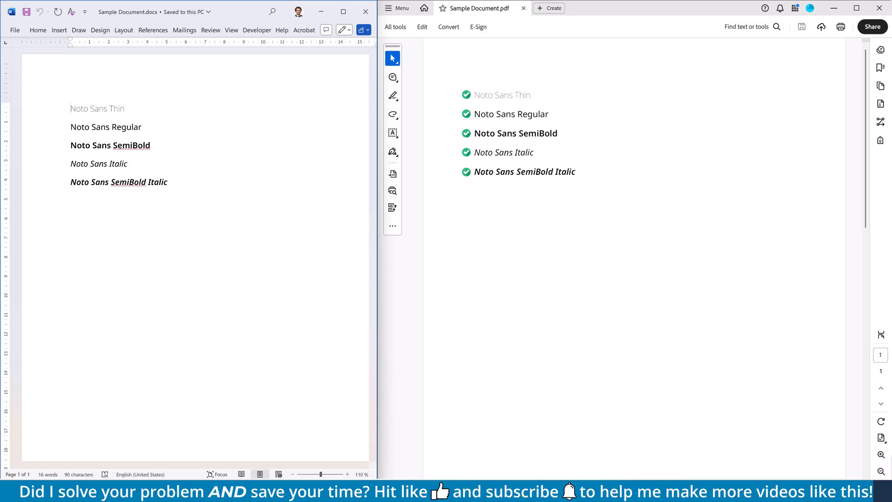